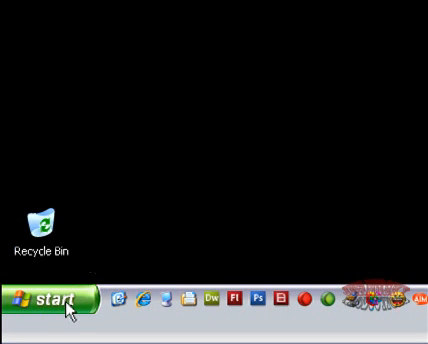
- Launch Registry Editor via Start > Run with regedit
click(44, 298)
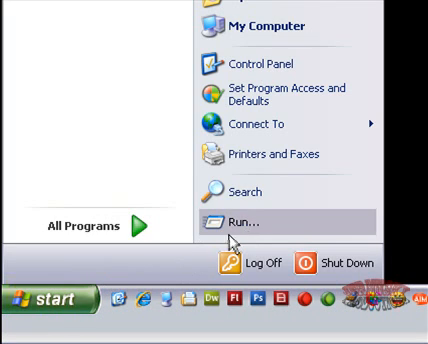
click(246, 220)
text(regedit)
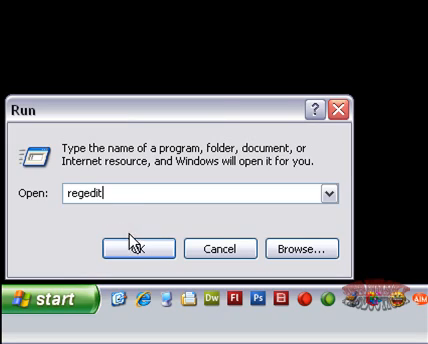
click(140, 248)
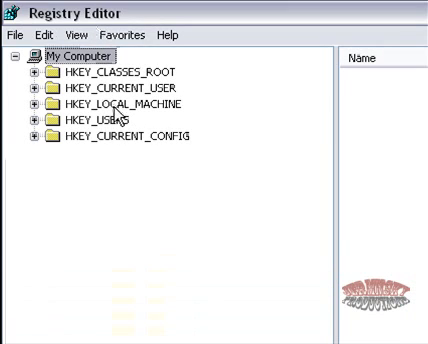
- Expand HKEY_LOCAL_MACHINE > SYSTEM toward the Control\Class network device GUID key
click(120, 104)
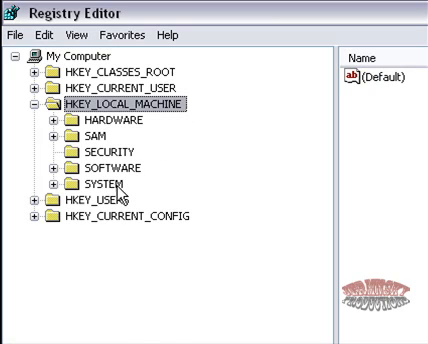
click(40, 188)
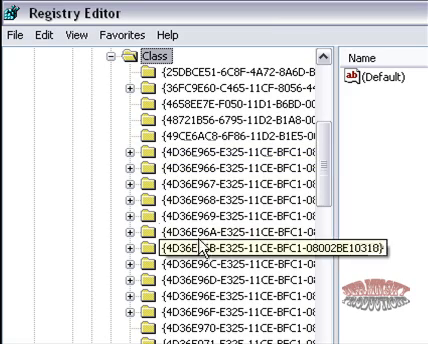
scroll(down, 3)
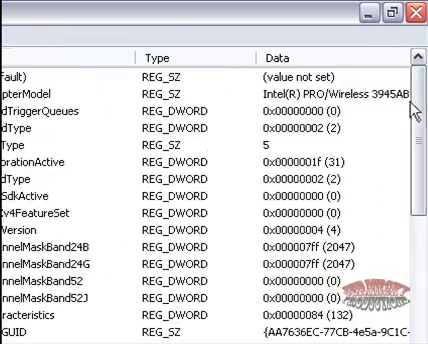
- Scroll the adapter subkey's values to confirm the Intel PRO/Wireless driver description
scroll(down, 3)
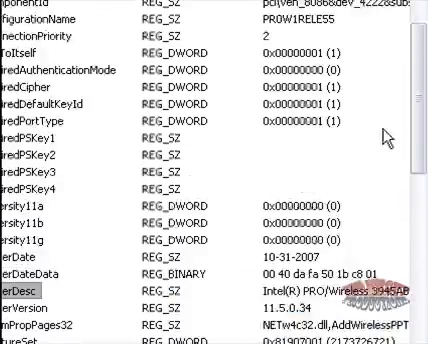
scroll(down, 3)
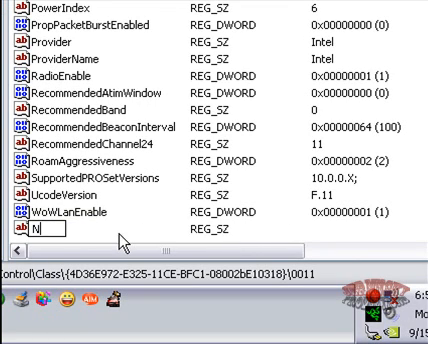
- Name the new string value NetworkAddress
text(NetworkAddress)
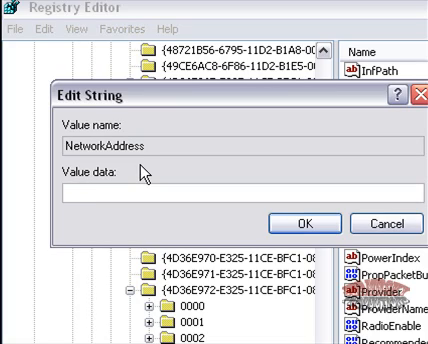
text(00)
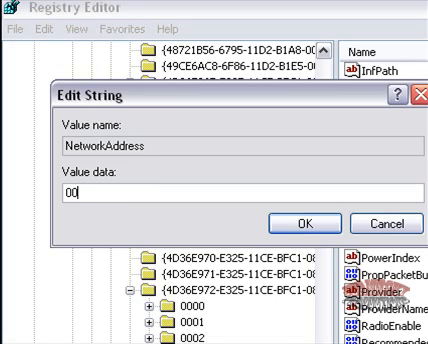
text(123456789)
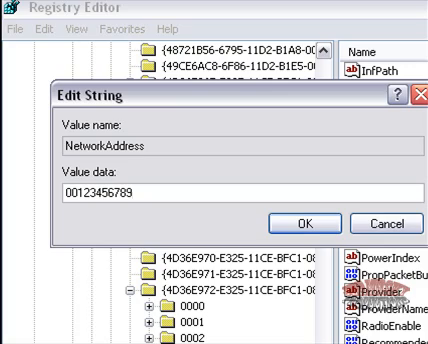
text(1)
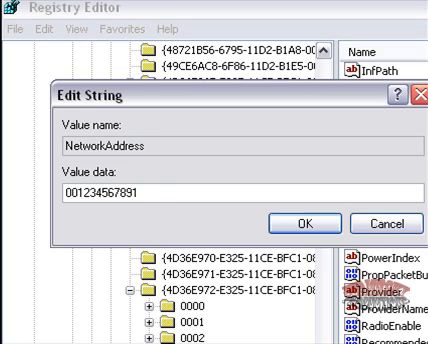
click(304, 224)
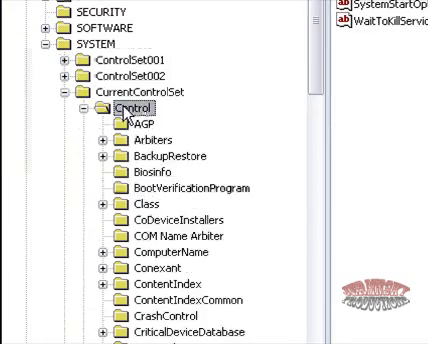
- Close Registry Editor and restart the computer
click(72, 94)
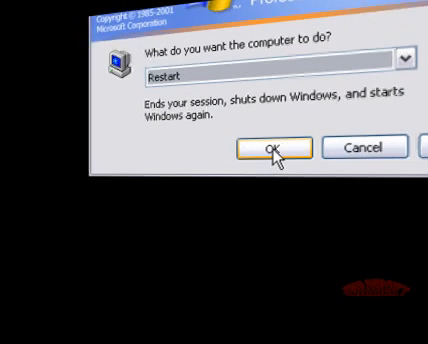
click(268, 148)
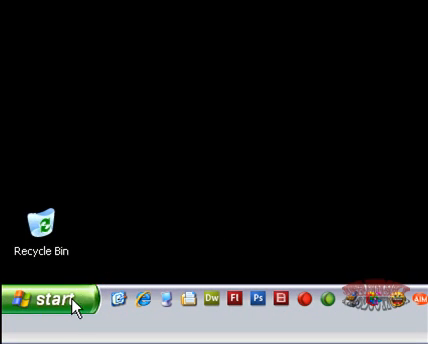
- Launch Command Prompt via Start > Run with cmd
click(40, 296)
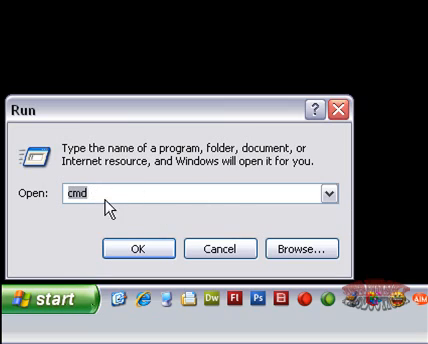
key(Backspace)
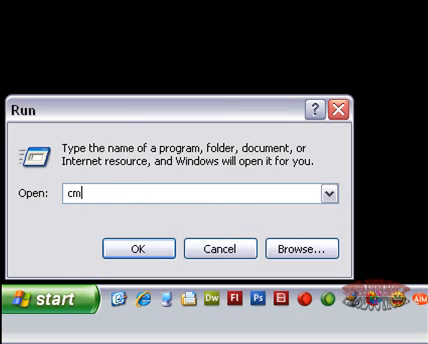
click(136, 248)
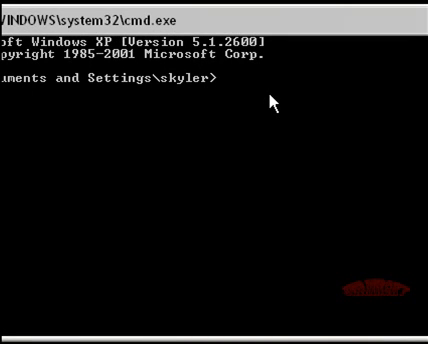
text(ipcon)
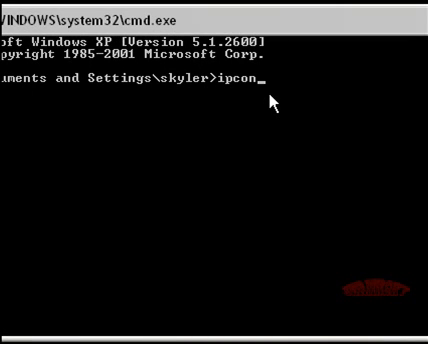
text(fig /all)
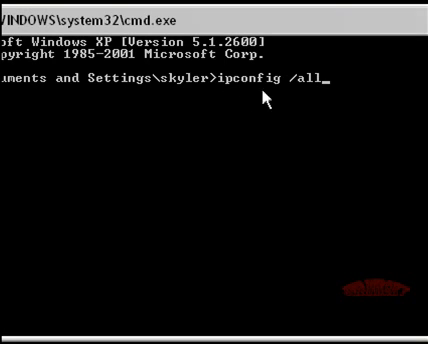
key(Return)
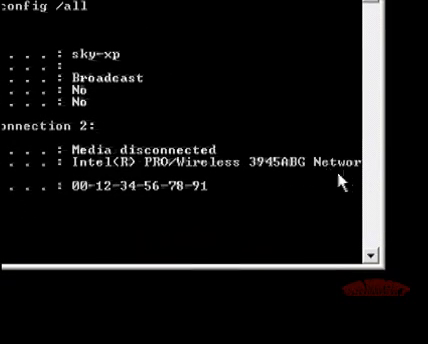
scroll(down, 3)
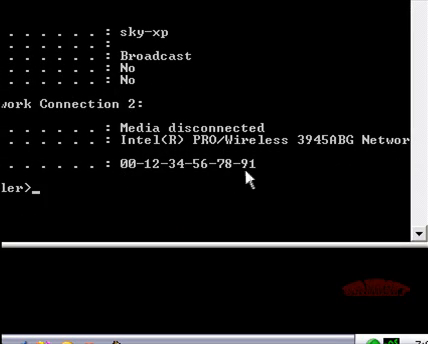